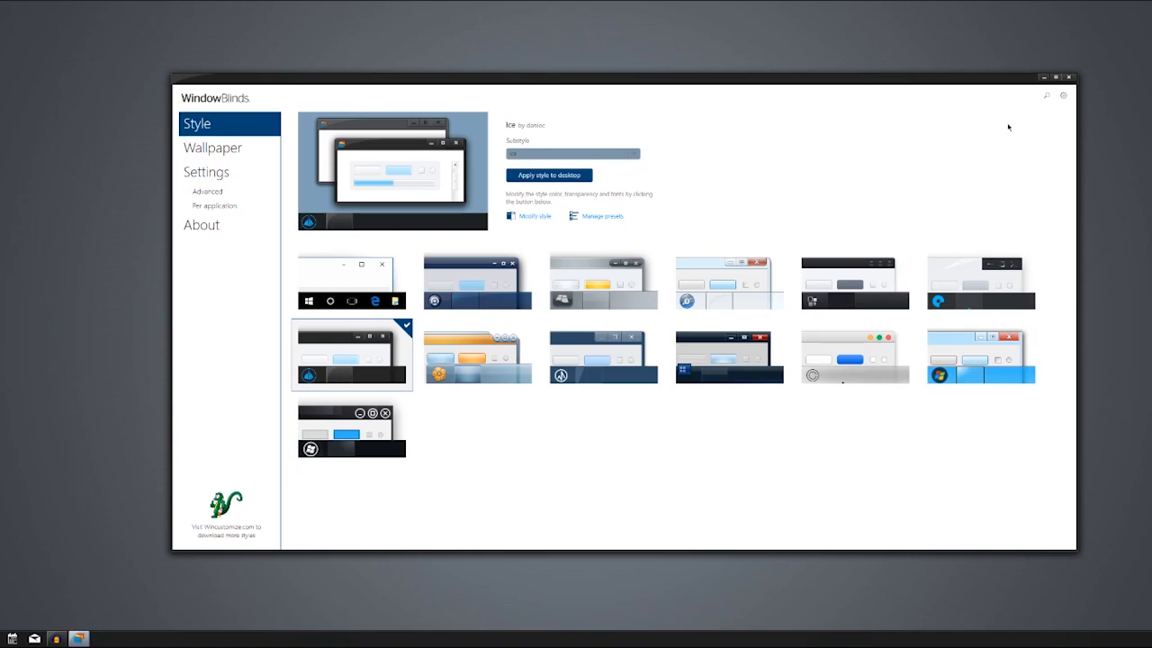
mouse_move(1058, 76)
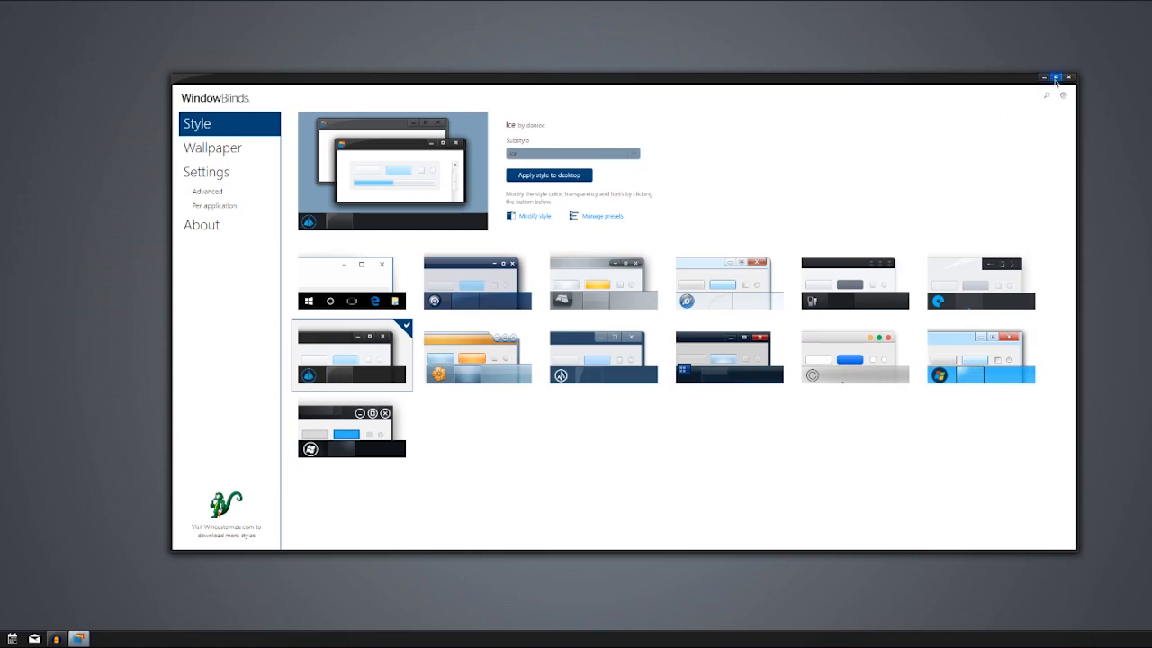
mouse_move(1035, 79)
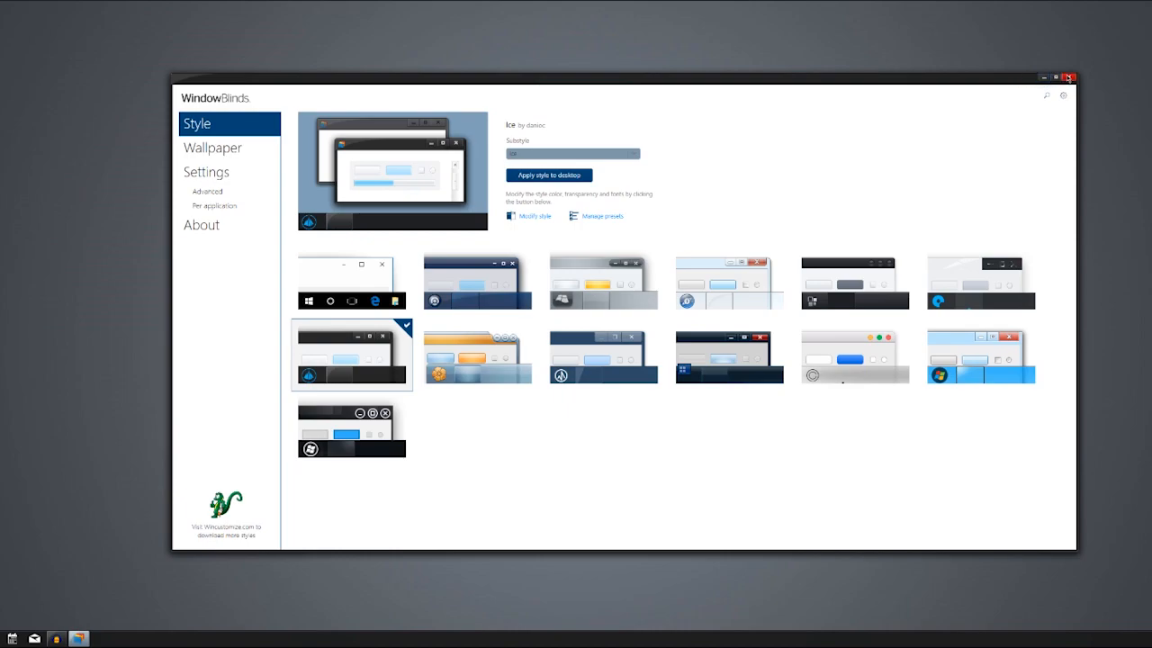
mouse_move(1042, 79)
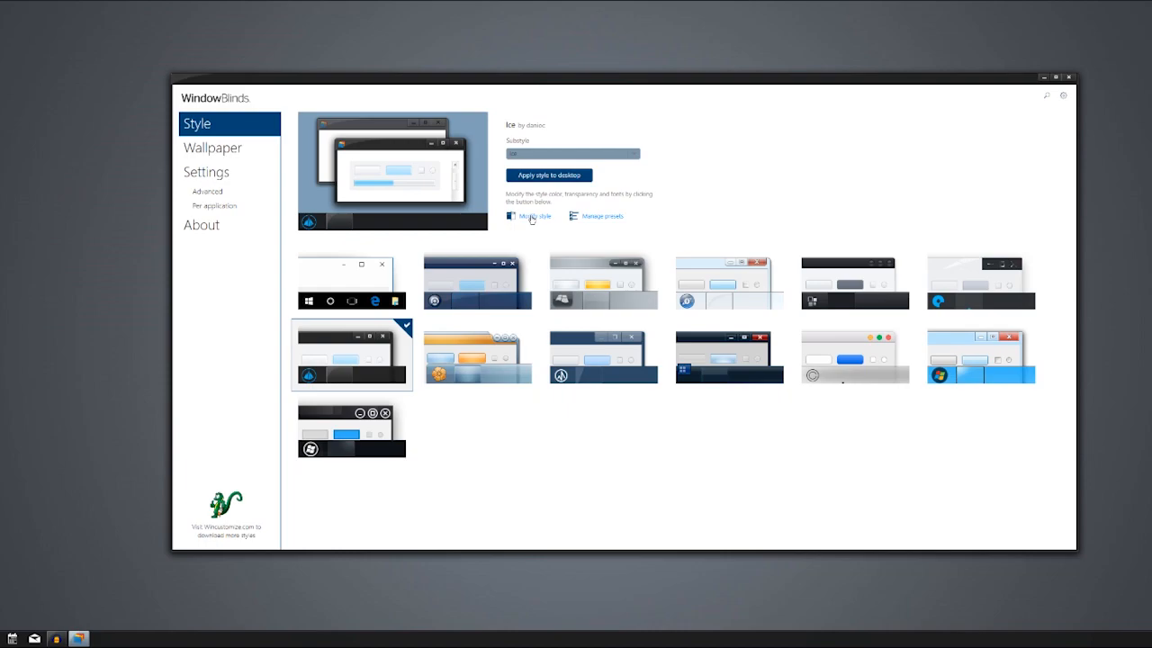
mouse_move(248, 554)
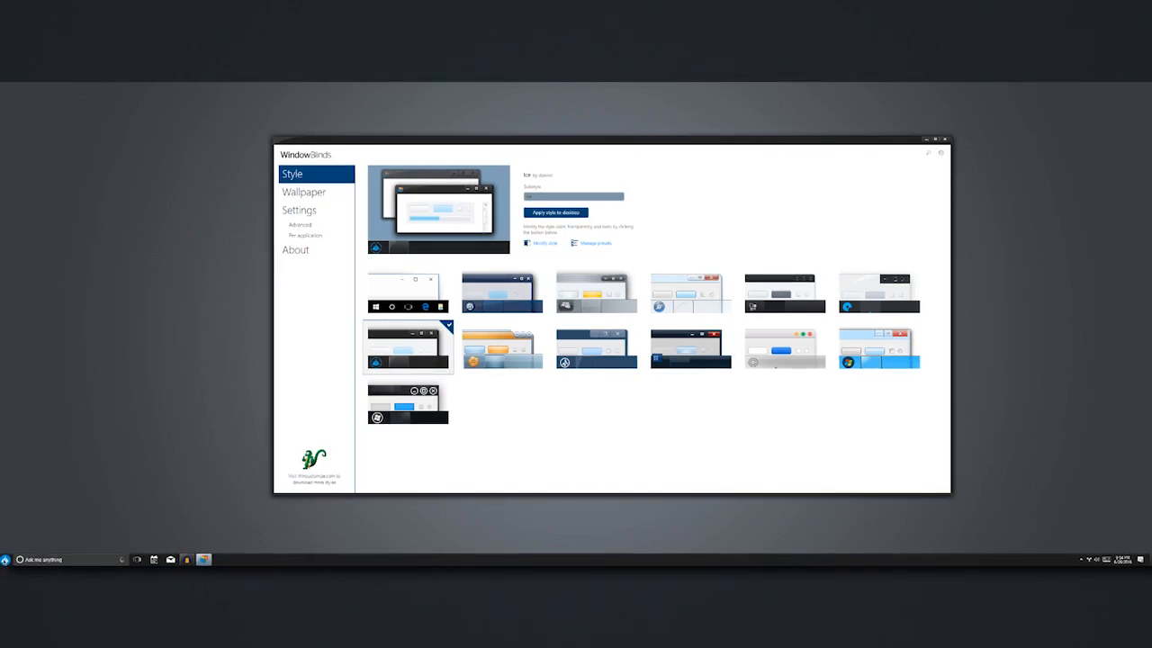
mouse_move(340, 223)
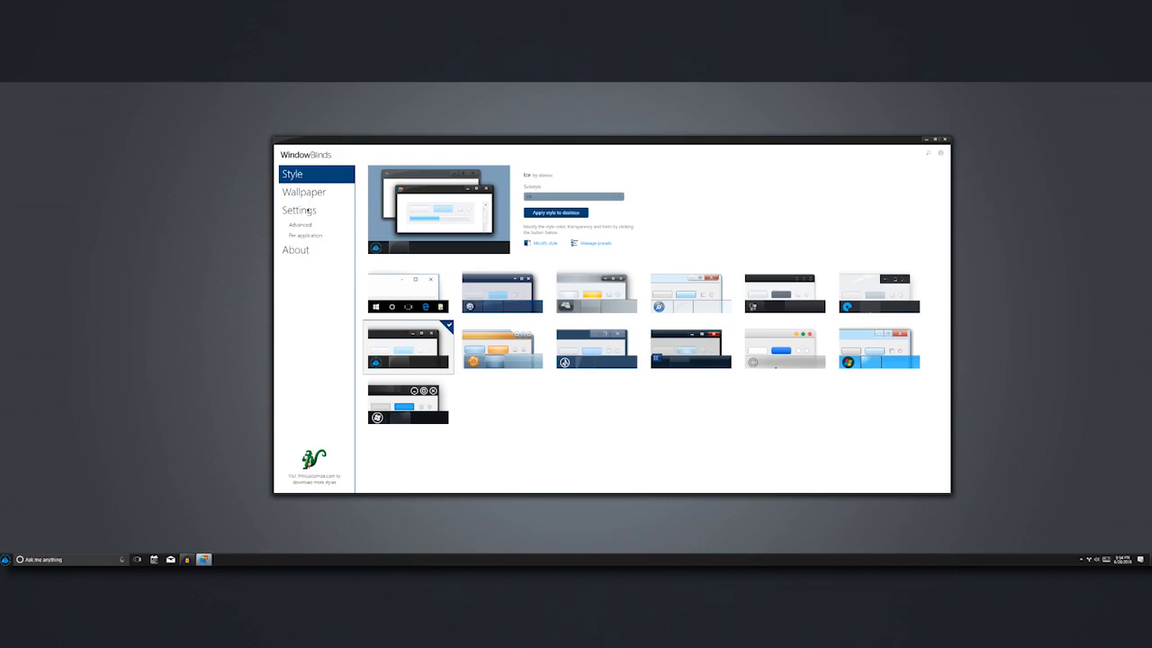
- Show the WindowBlinds settings page, then bring up the dark-skinned Start menu
left_click(298, 209)
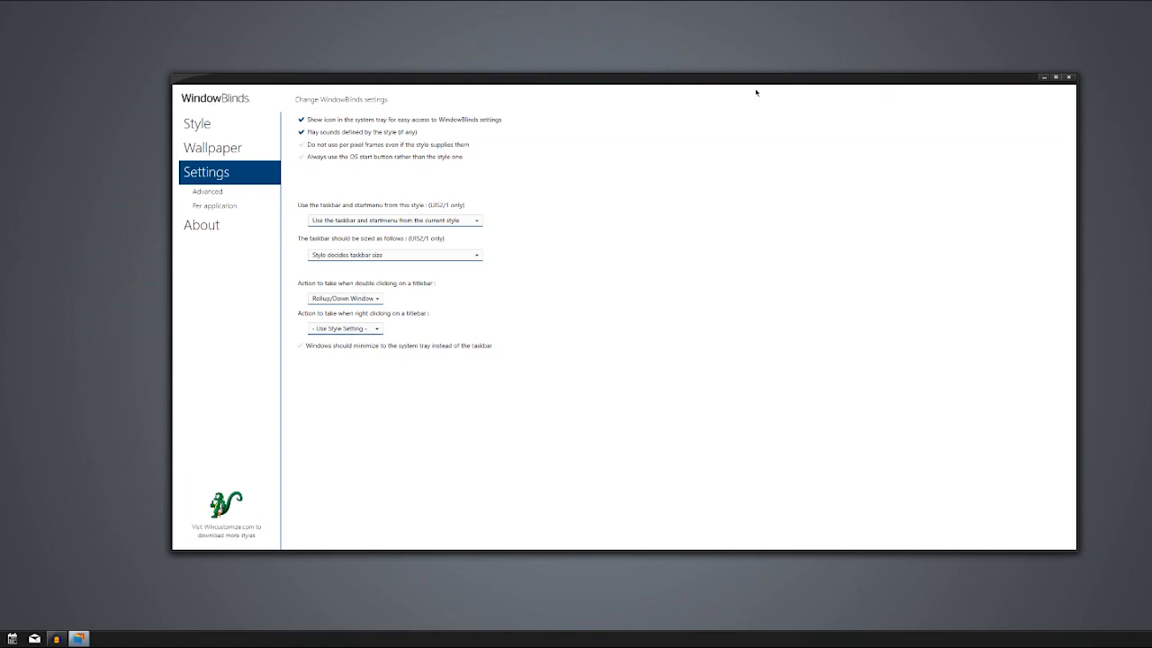
mouse_move(770, 81)
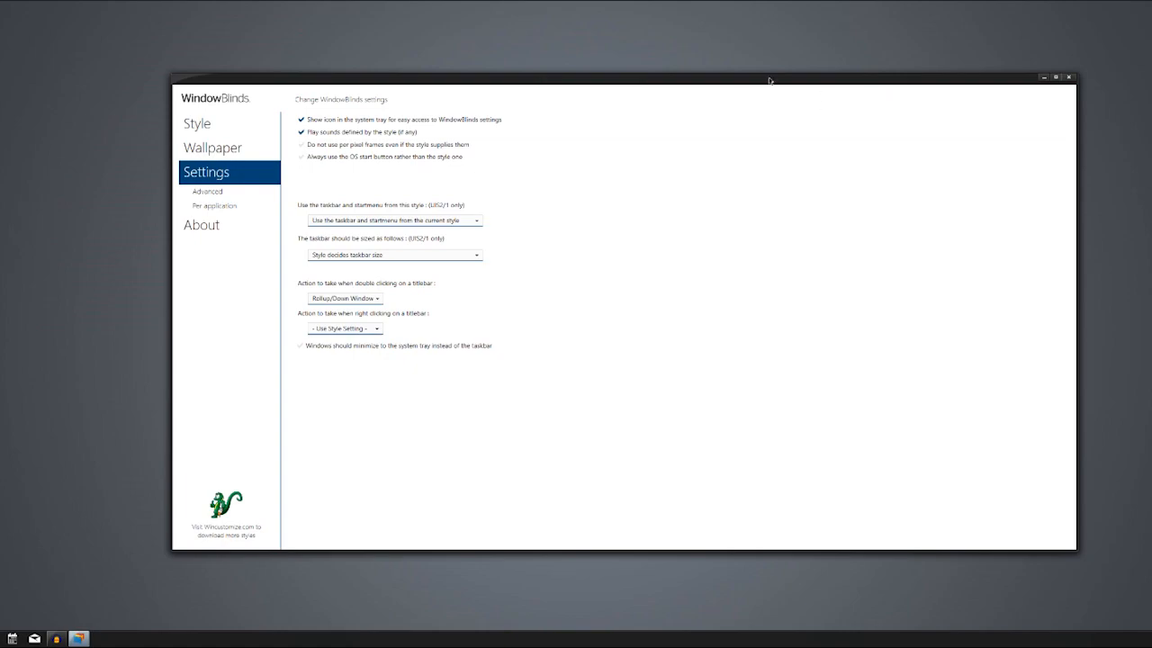
mouse_move(32, 459)
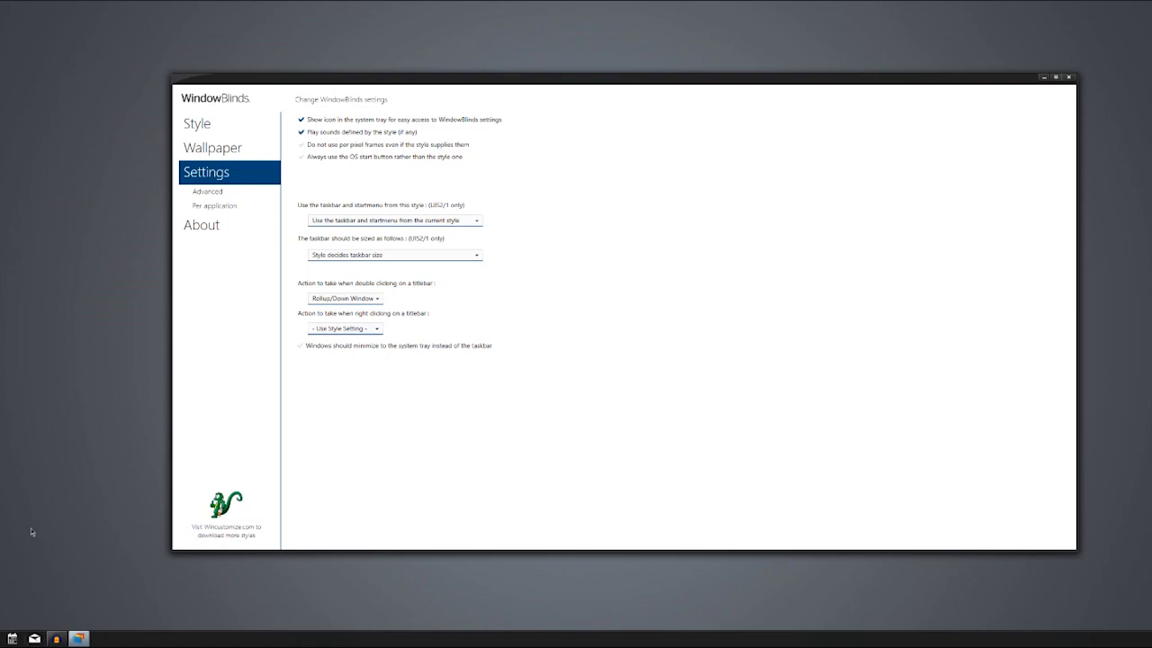
left_click(201, 225)
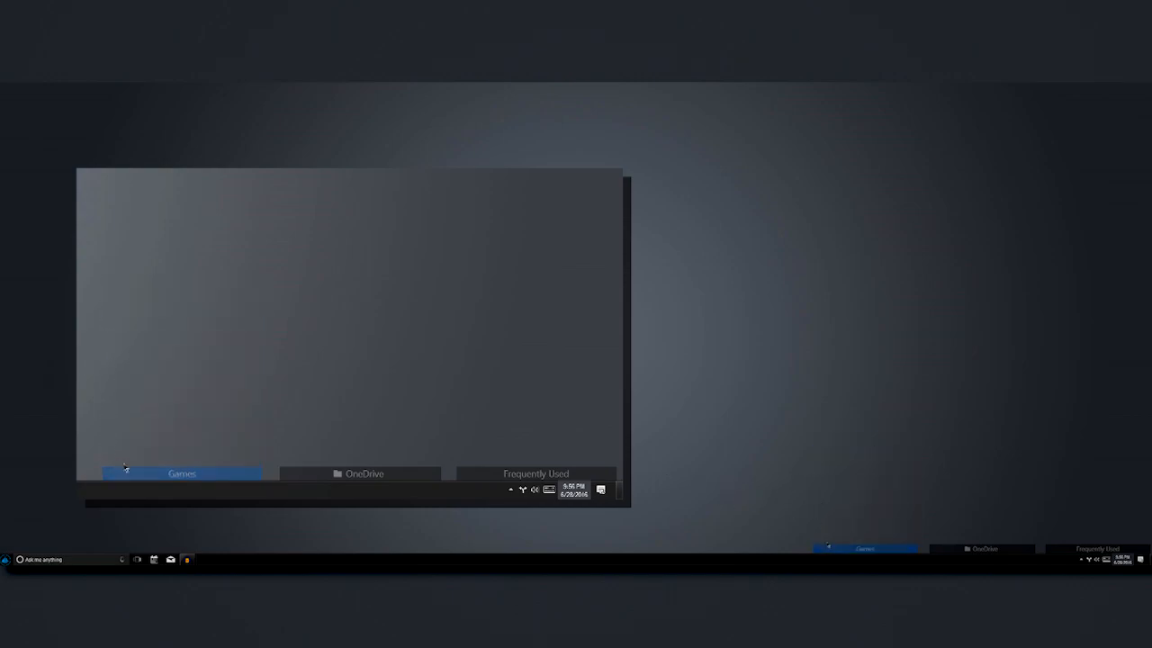
- Expand the Games and OneDrive fence portals, selecting a game shortcut and opening Documents in OneDrive
left_click(180, 472)
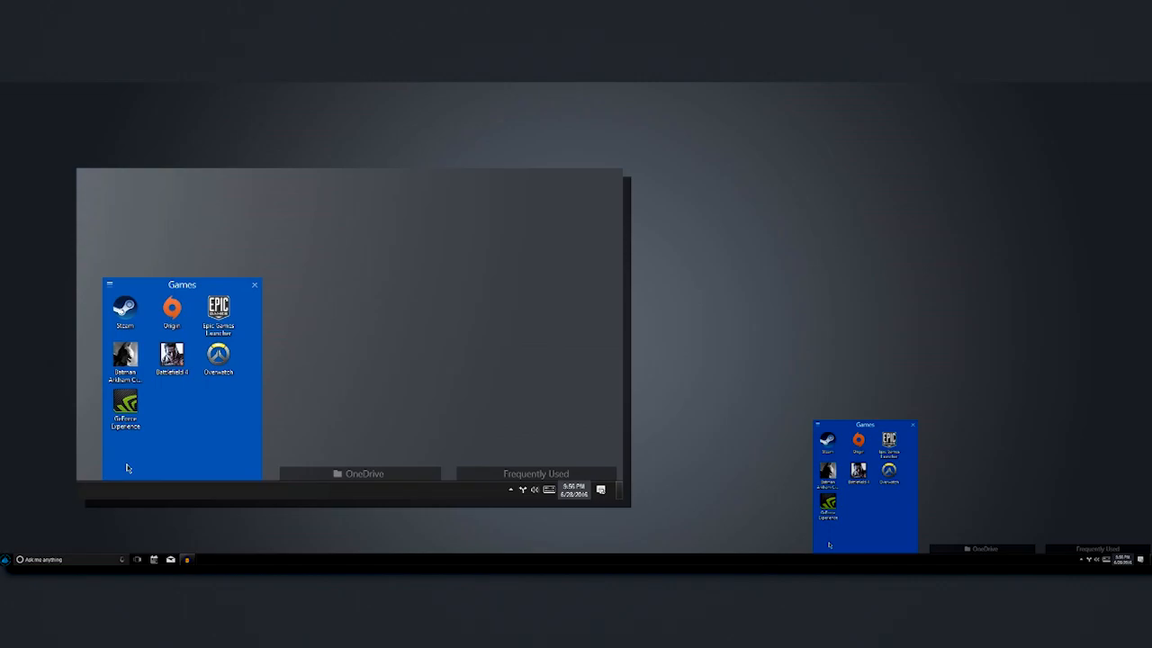
left_click(215, 310)
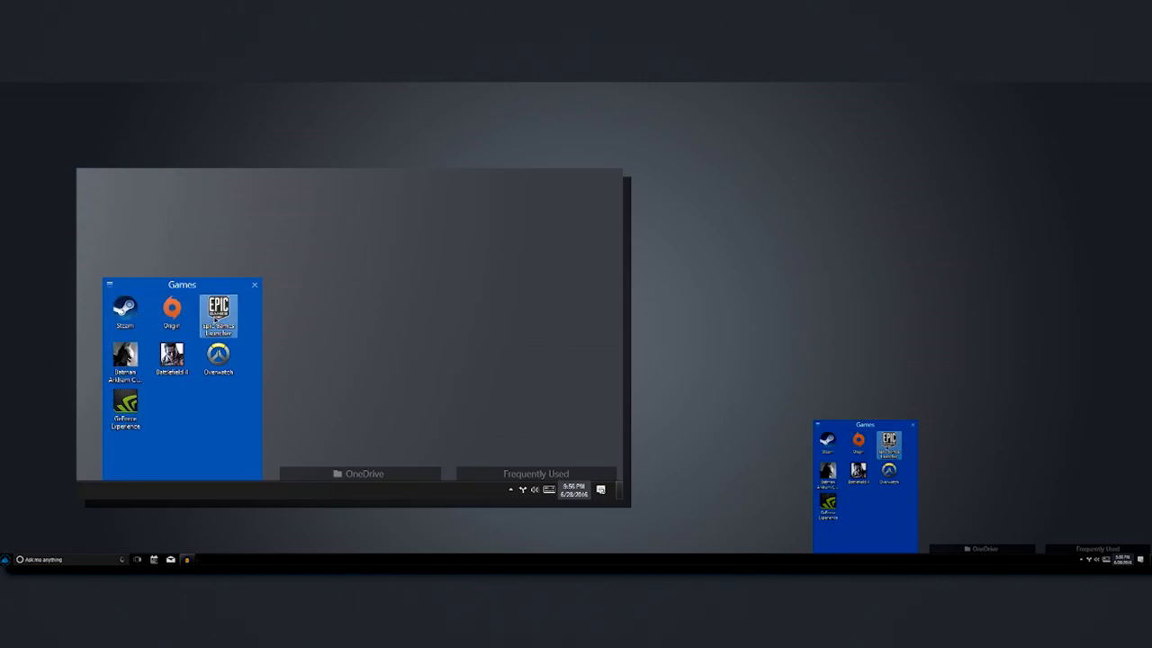
left_click(361, 473)
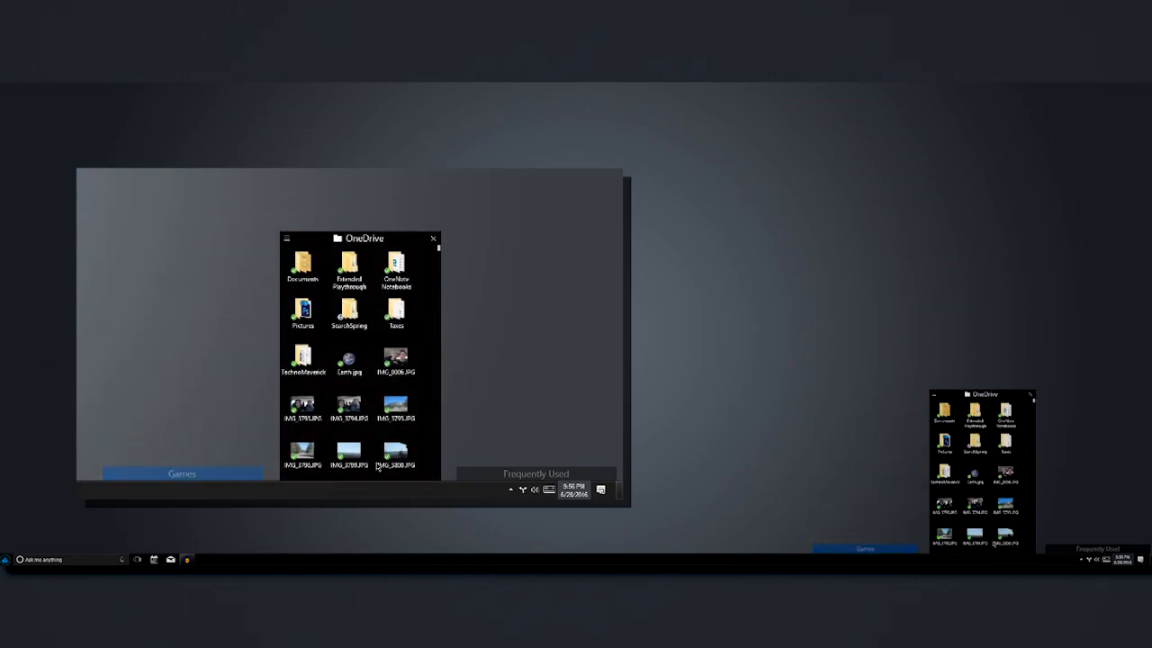
left_click(302, 266)
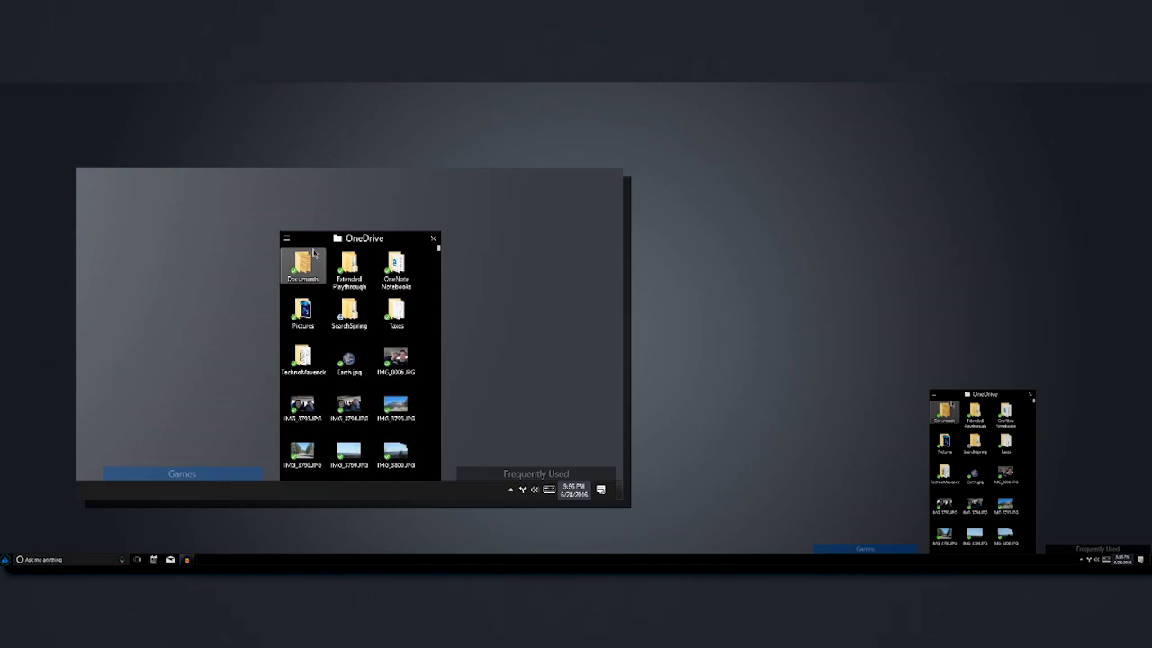
double_click(302, 266)
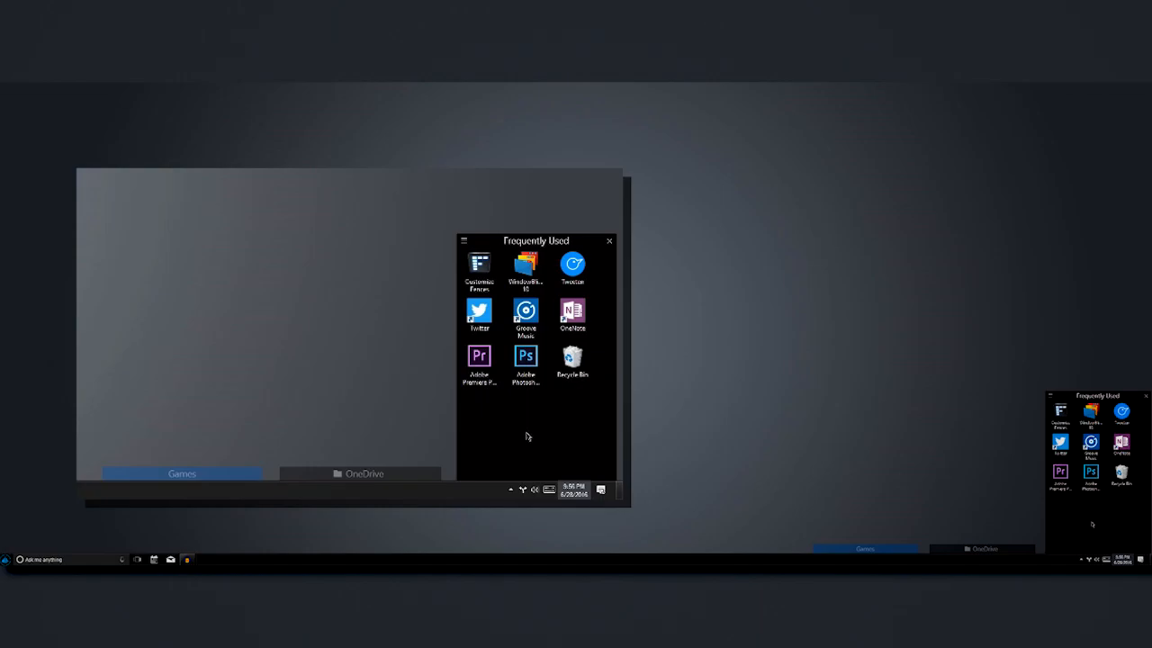
mouse_move(565, 316)
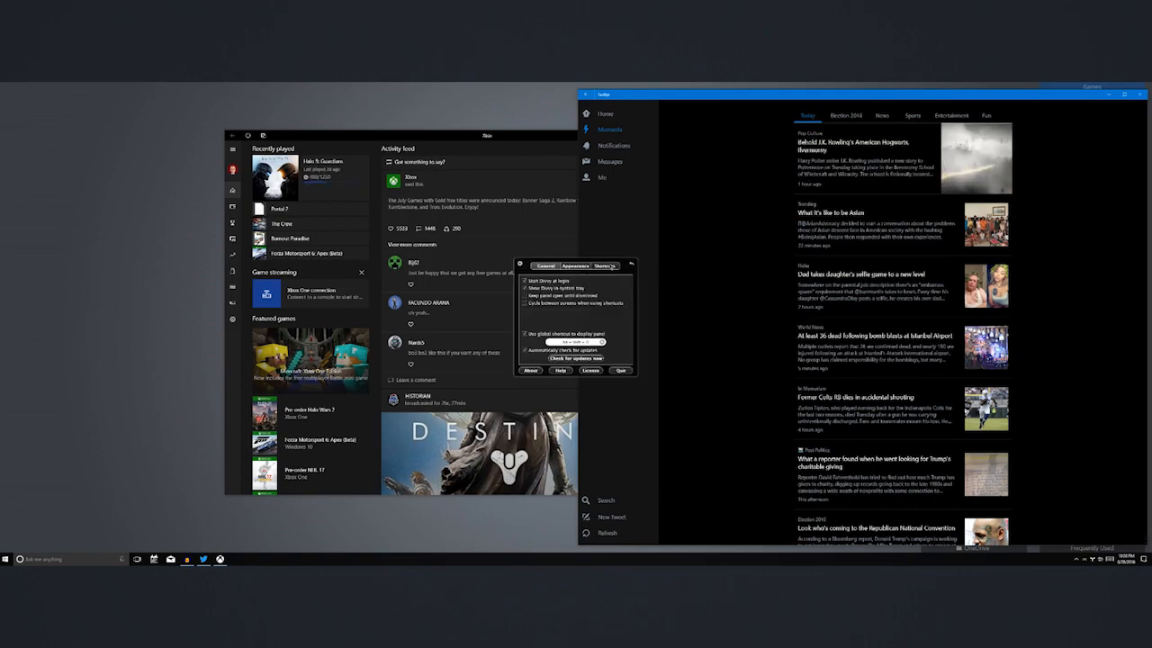
- Show Divvy's Shortcuts list of saved window sizes
left_click(605, 266)
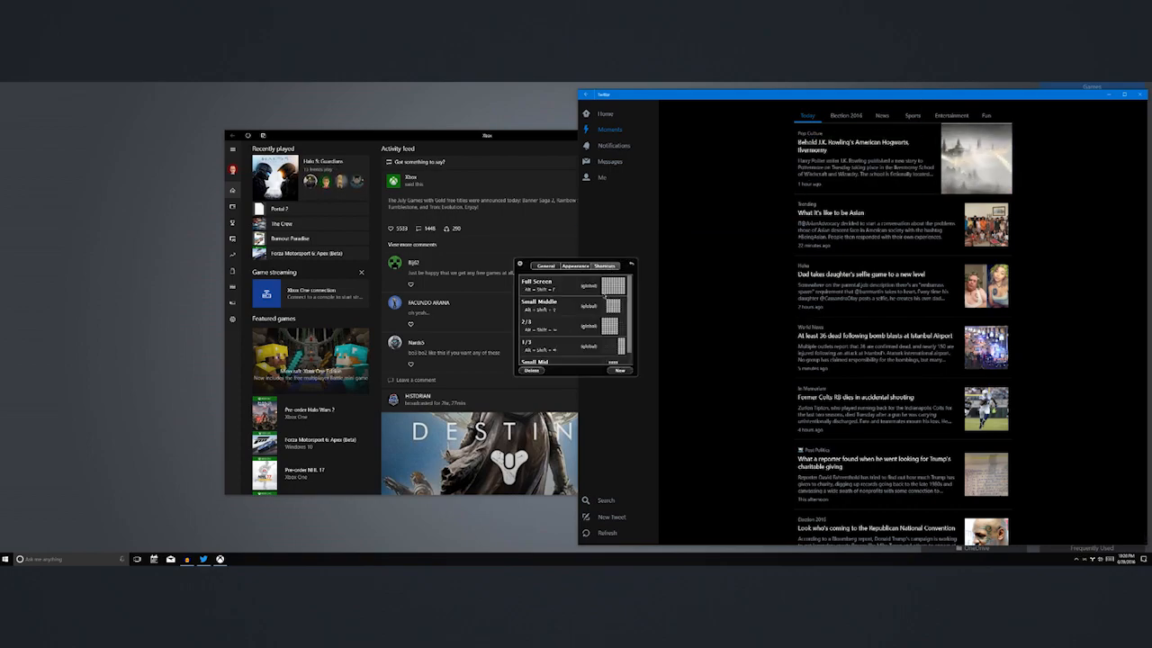
mouse_move(590, 295)
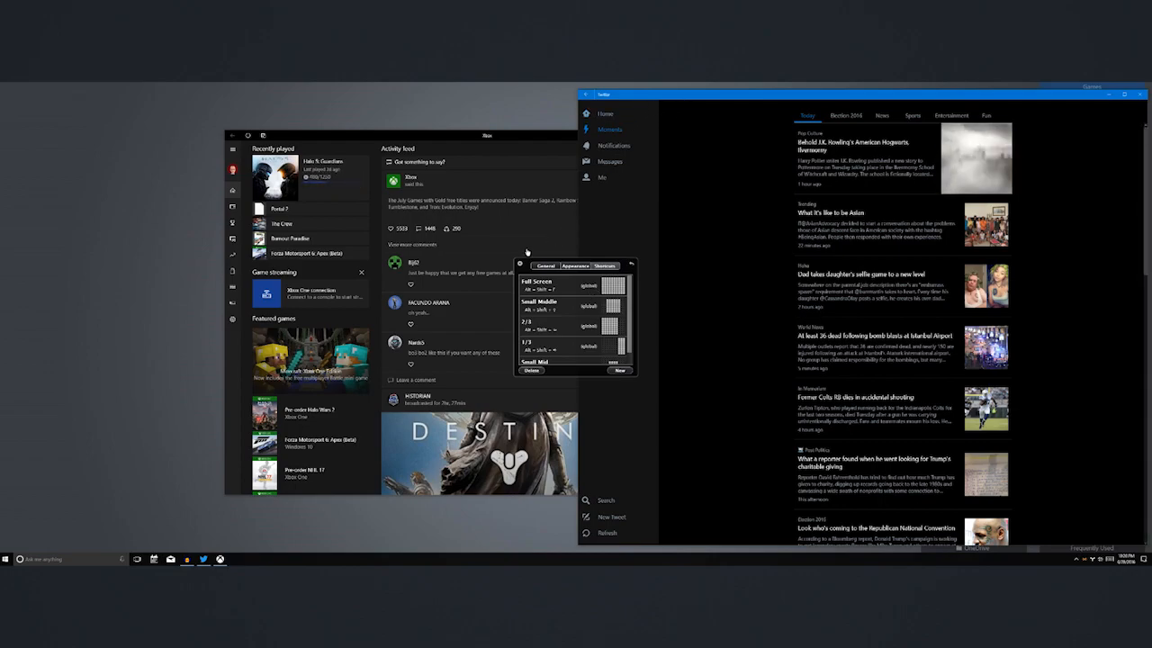
- Apply a saved Divvy size so the Xbox app fills the centre with News narrow at the right
left_click(518, 262)
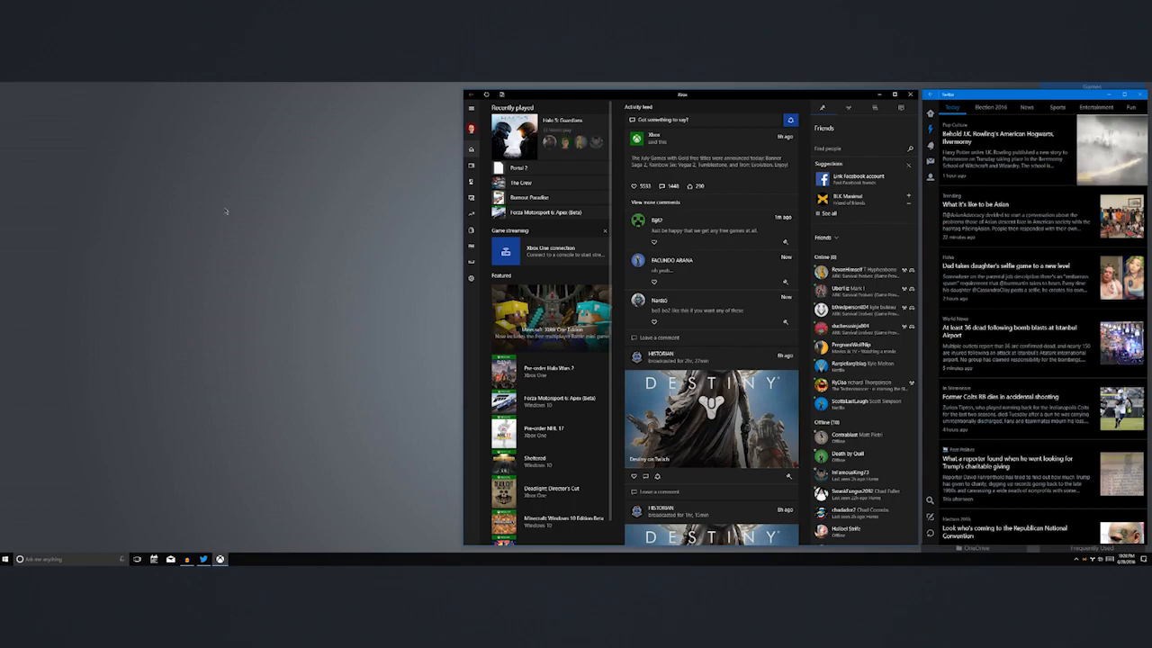
mouse_move(355, 319)
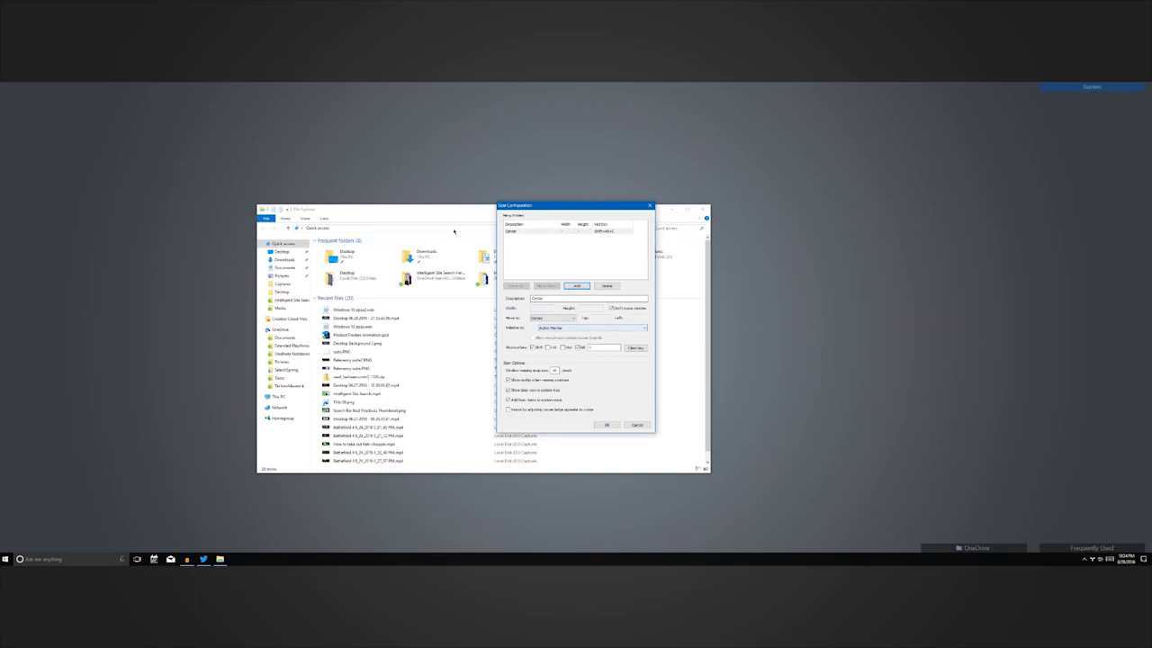
- Confirm the resizing settings and snap File Explorer into the top-left corner
left_click(607, 425)
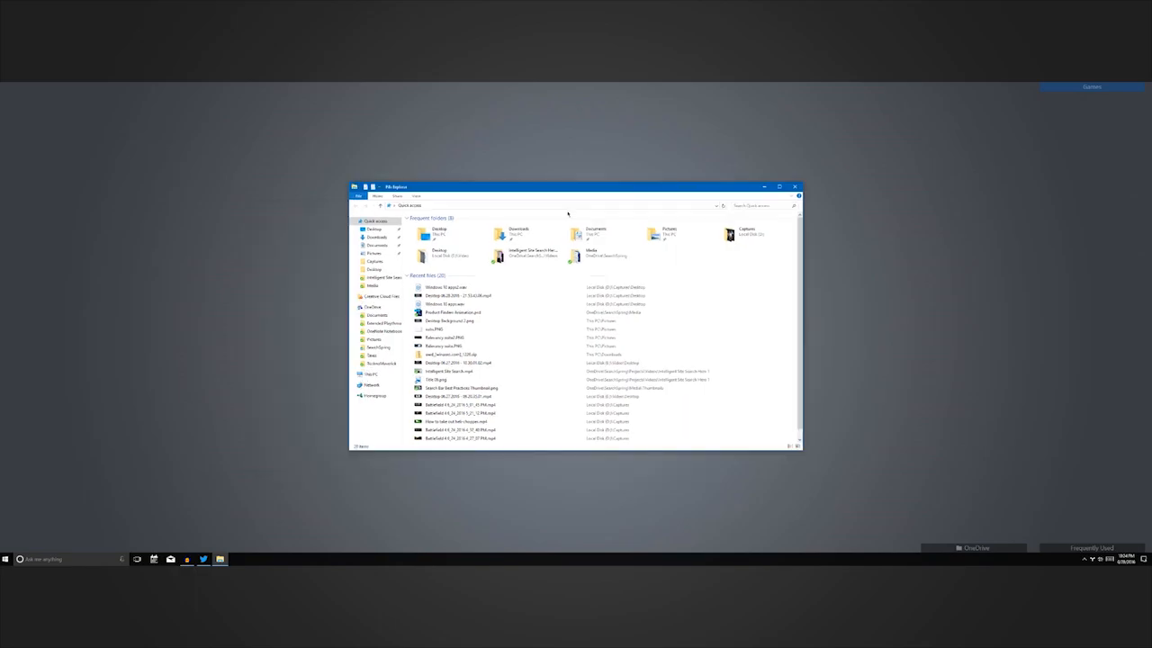
mouse_move(565, 193)
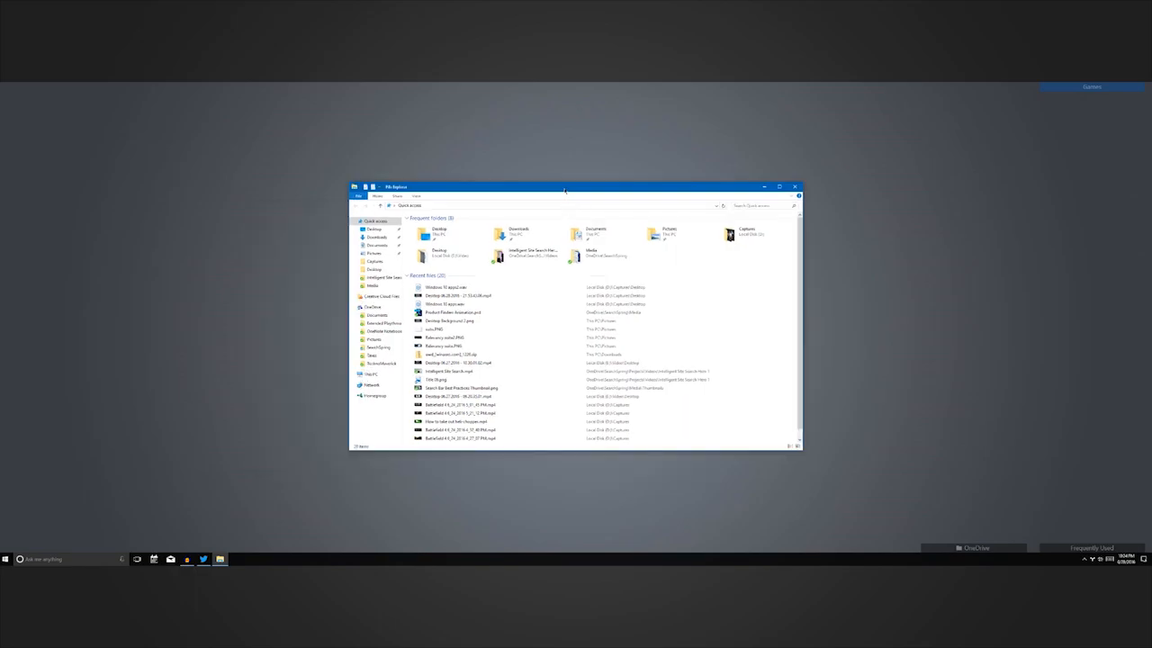
left_click_drag(565, 188, 240, 115)
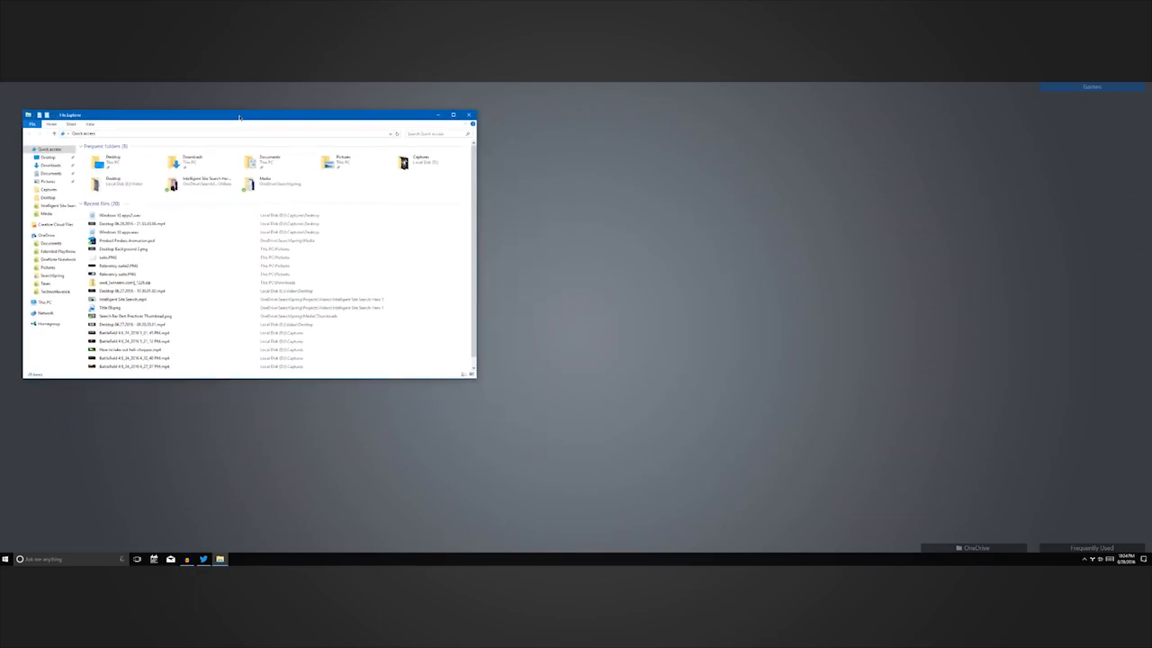